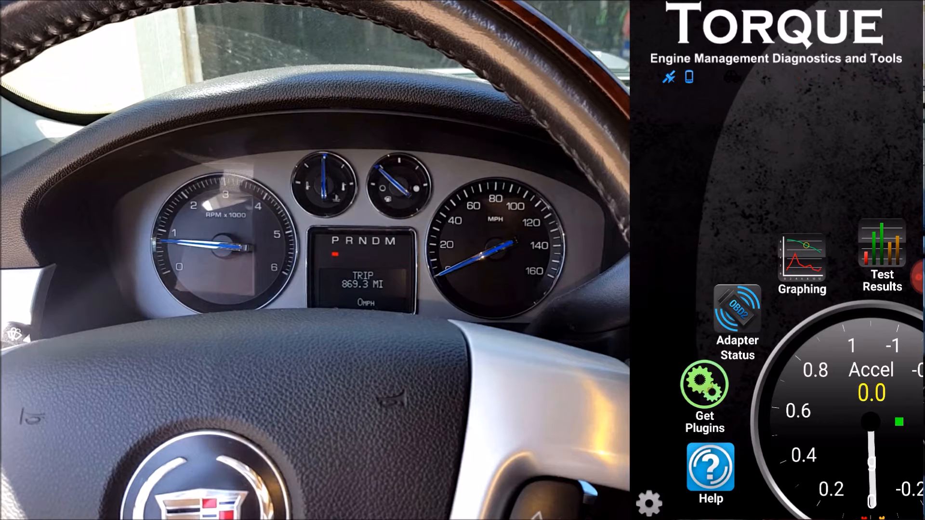
Check the OBD2 adapter's Connection Type, then return to the Torque Settings list
{"action": "left_click", "coordinate": [648, 503]}
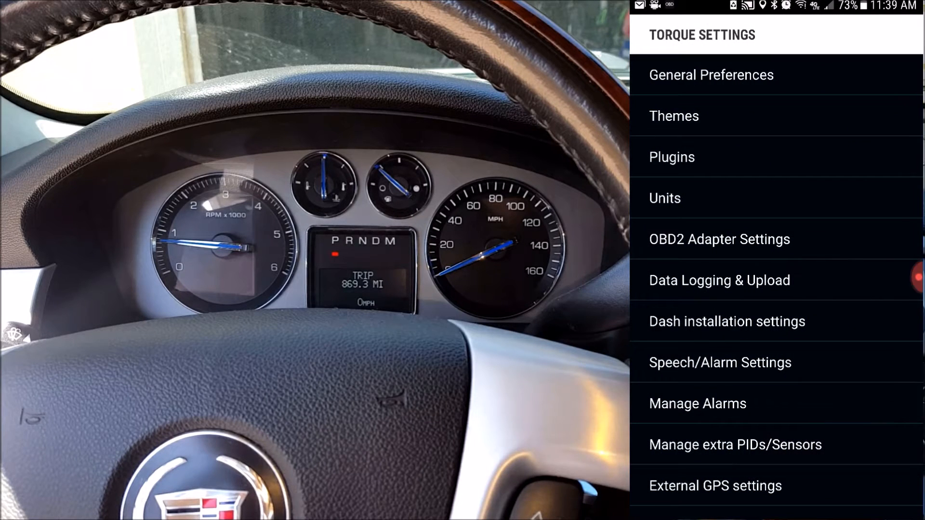
{"action": "left_click", "coordinate": [719, 239]}
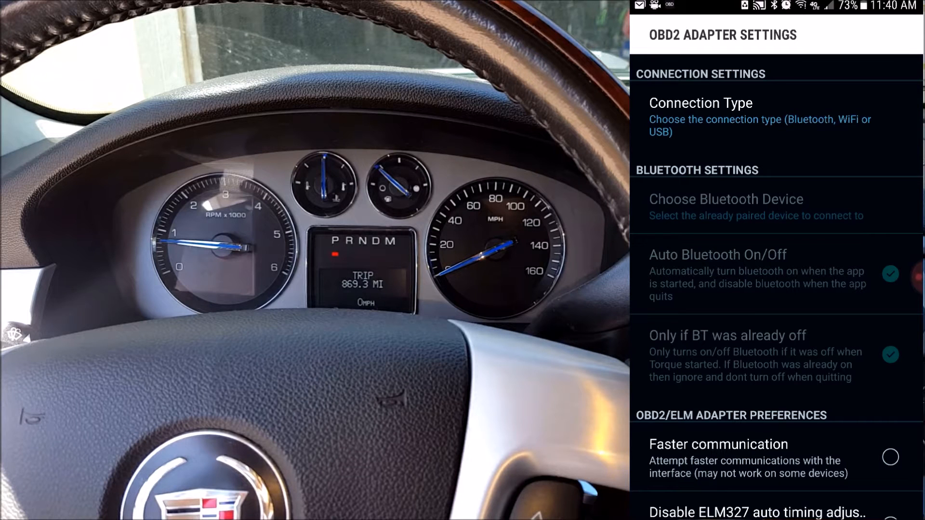
{"action": "key", "text": "Back"}
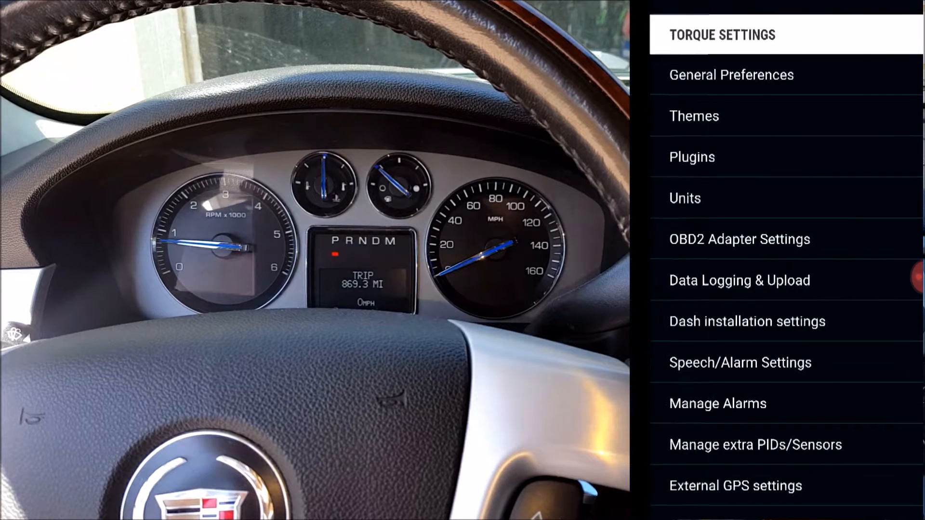
Exit to the Torque home screen and wait for the ECU connection showing about 612 rpm
{"action": "left_click", "coordinate": [740, 239]}
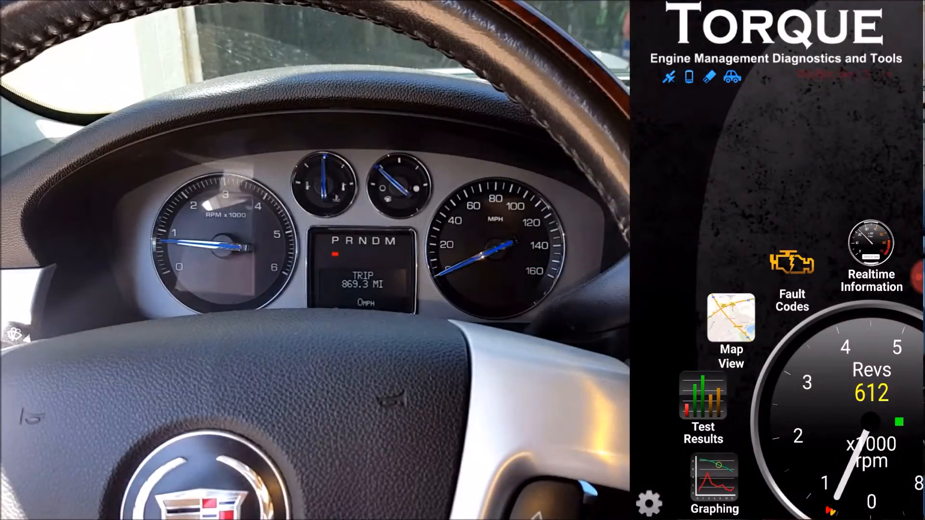
{"action": "left_click", "coordinate": [792, 266]}
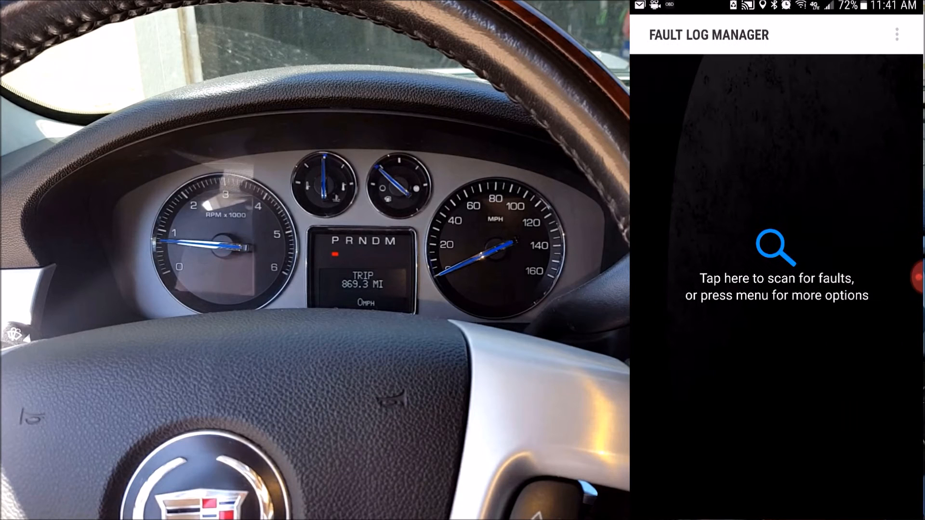
{"action": "left_click", "coordinate": [776, 247]}
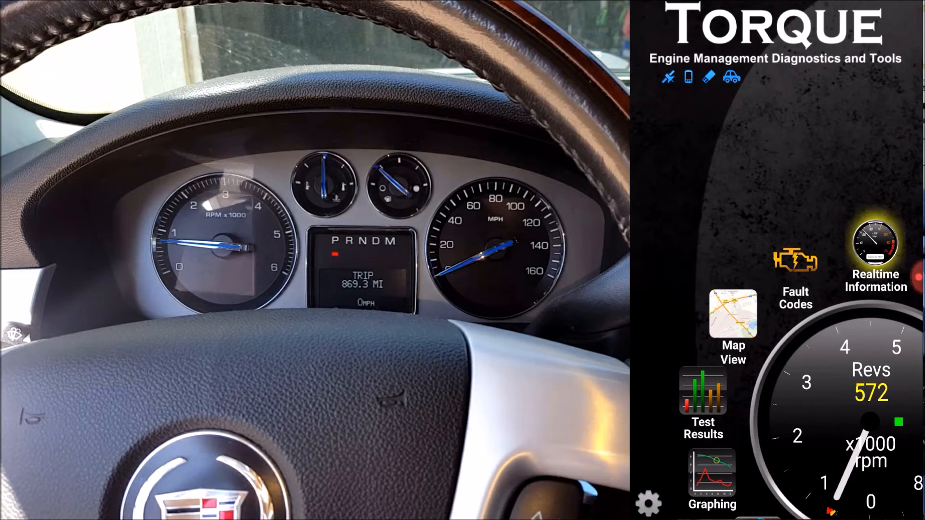
Show the Realtime Information gauge dashboard reading about 608 rpm and 90 °C coolant
{"action": "left_click", "coordinate": [876, 259]}
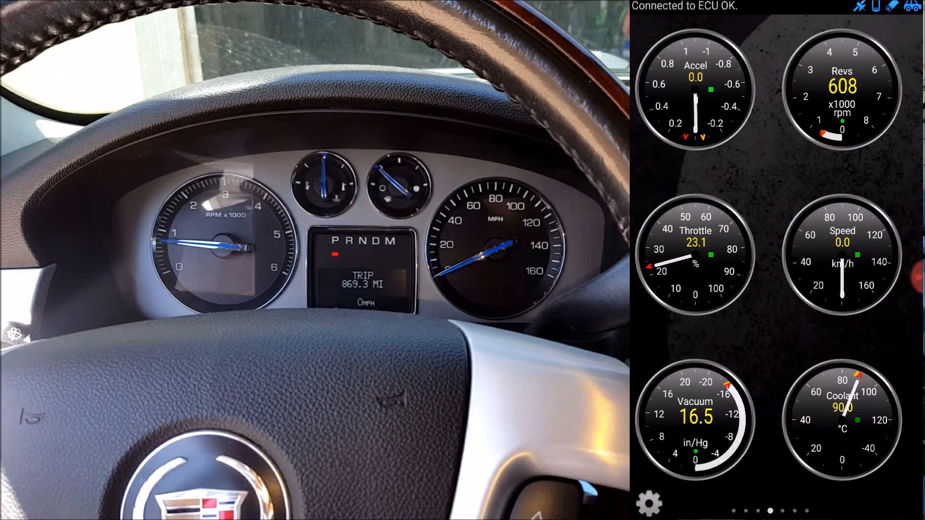